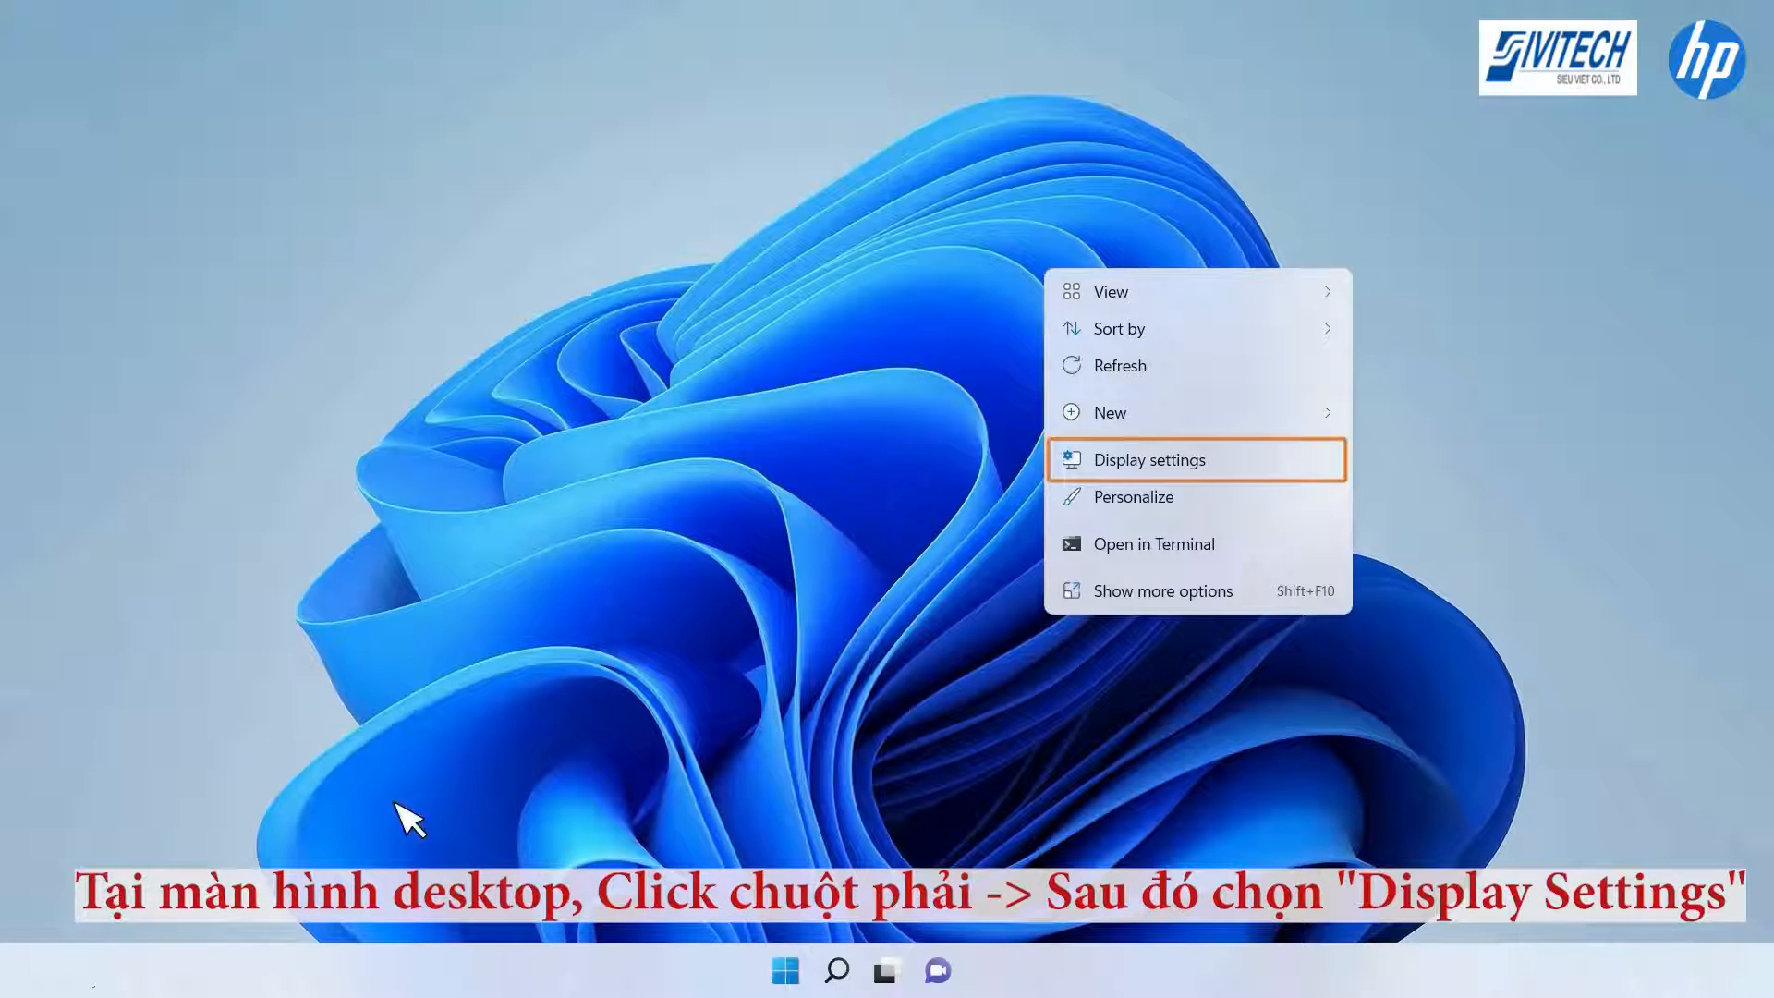
Step: Open Display settings from the desktop right-click menu
left_click(1150, 460)
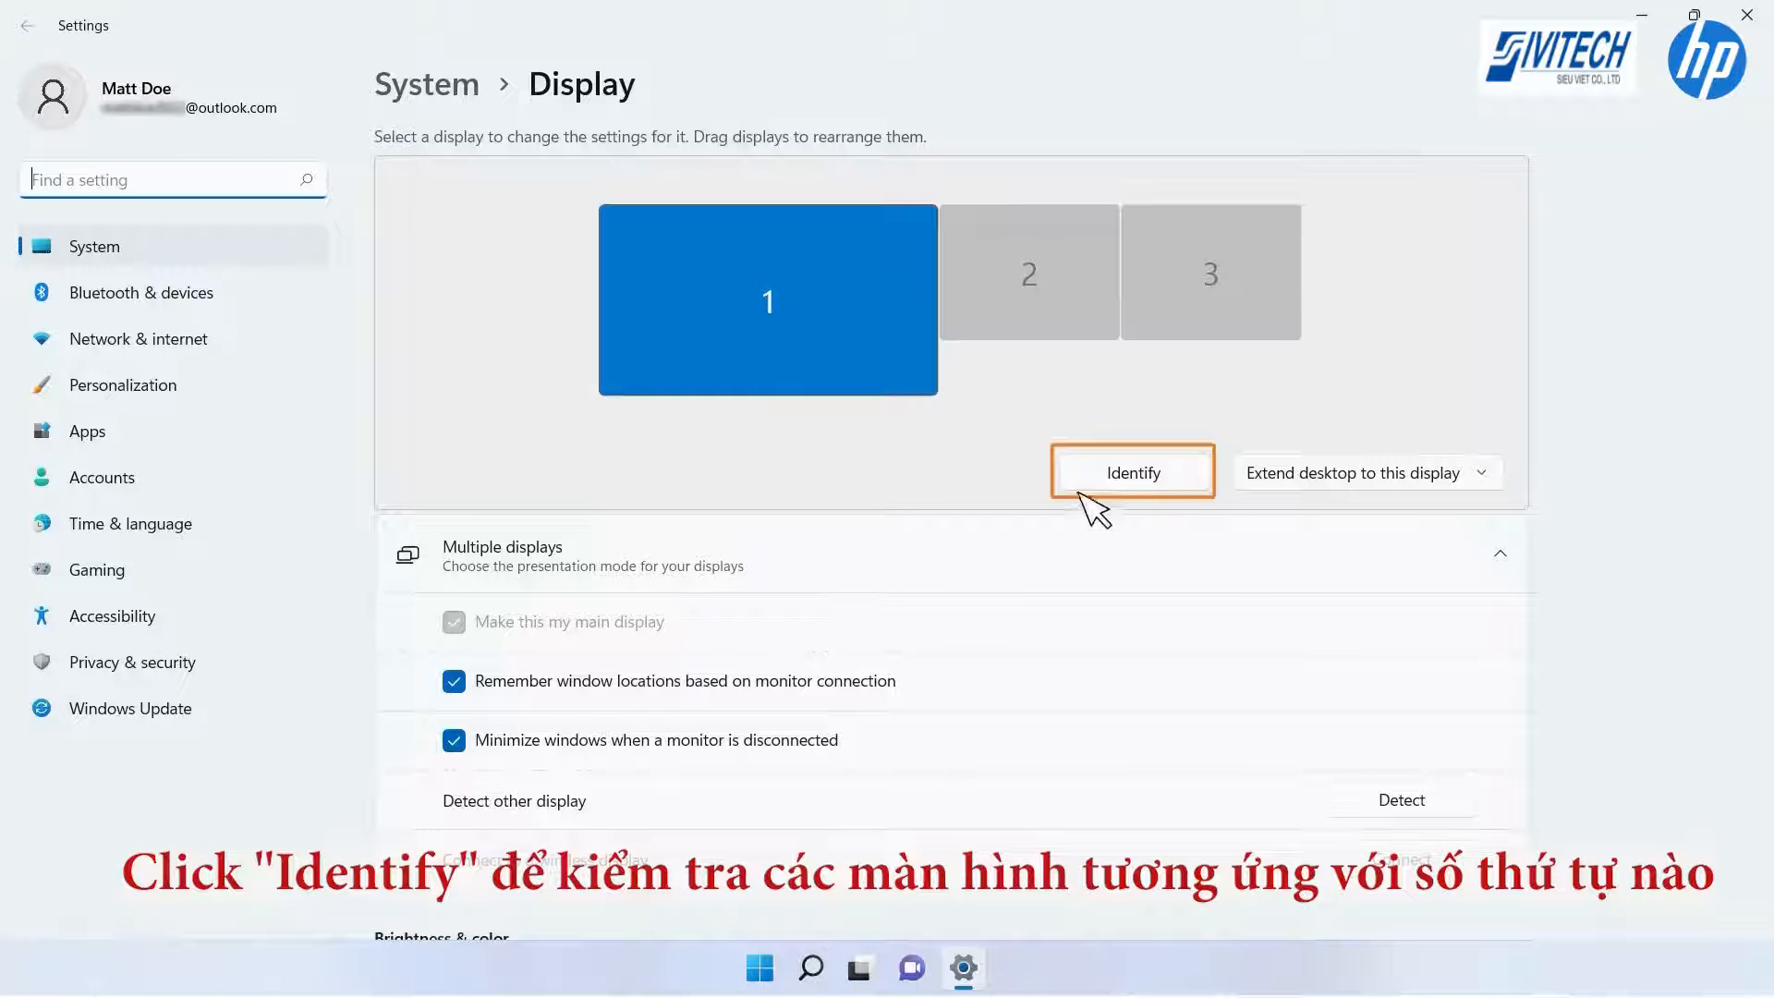
left_click(1133, 473)
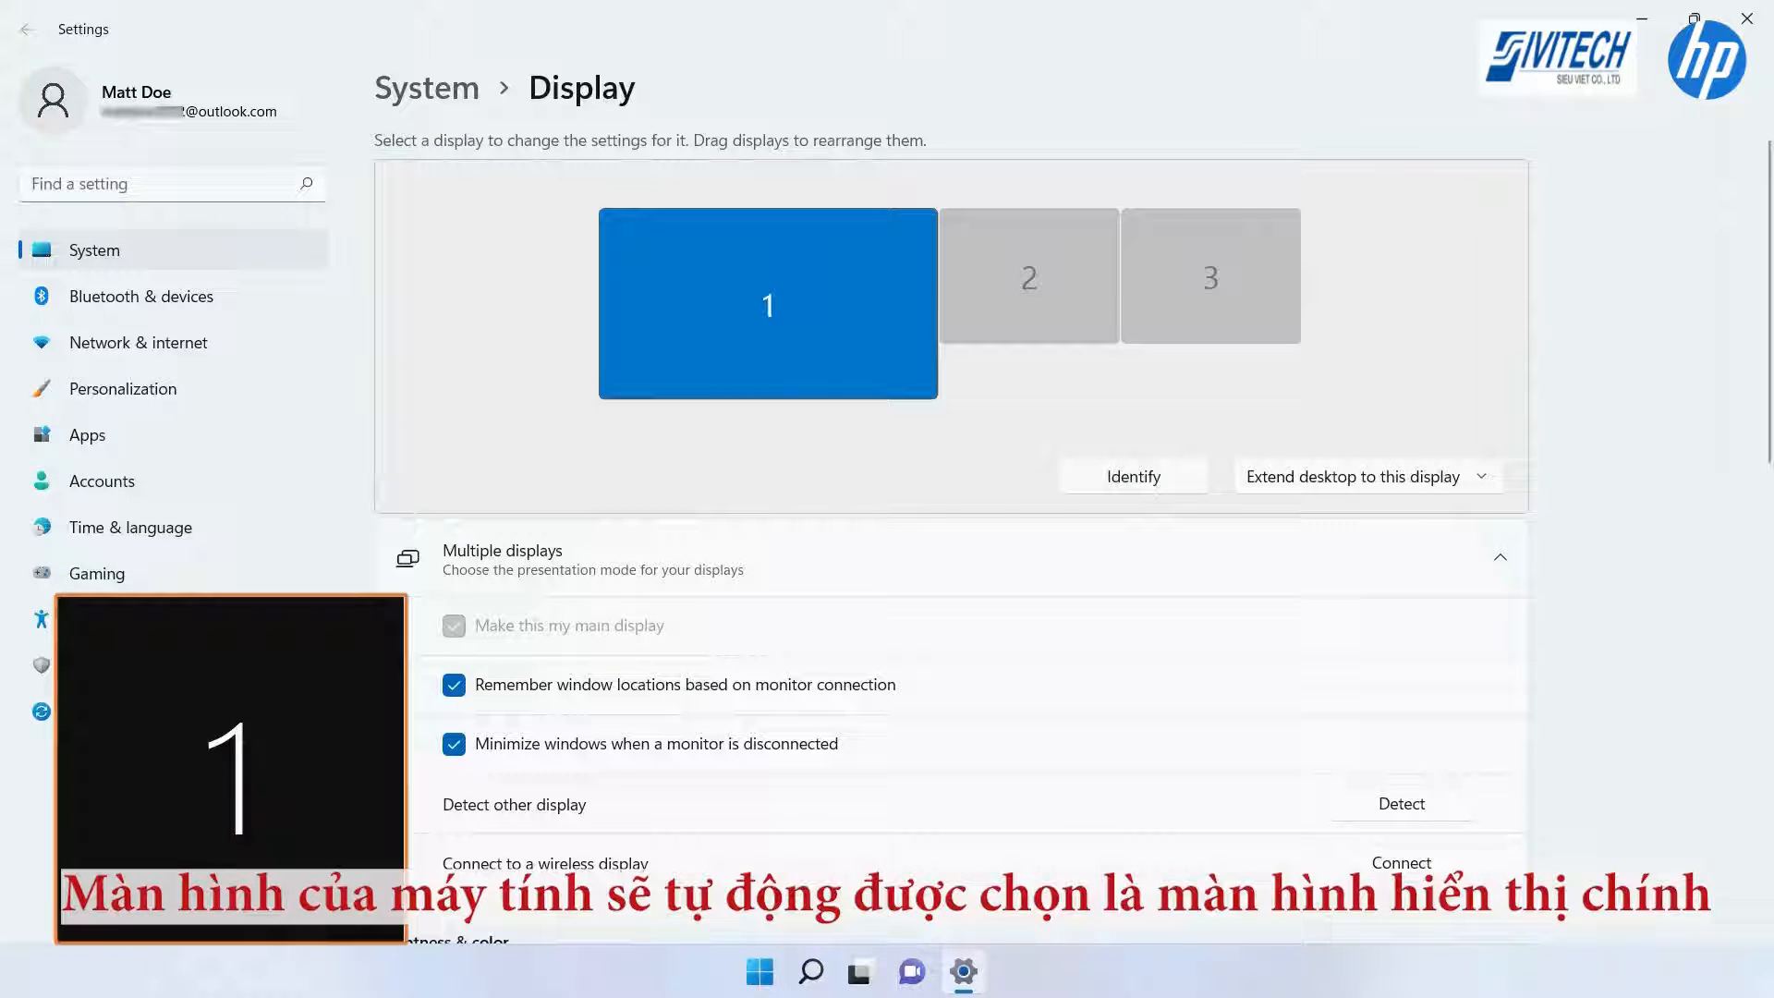
mouse_move(93, 938)
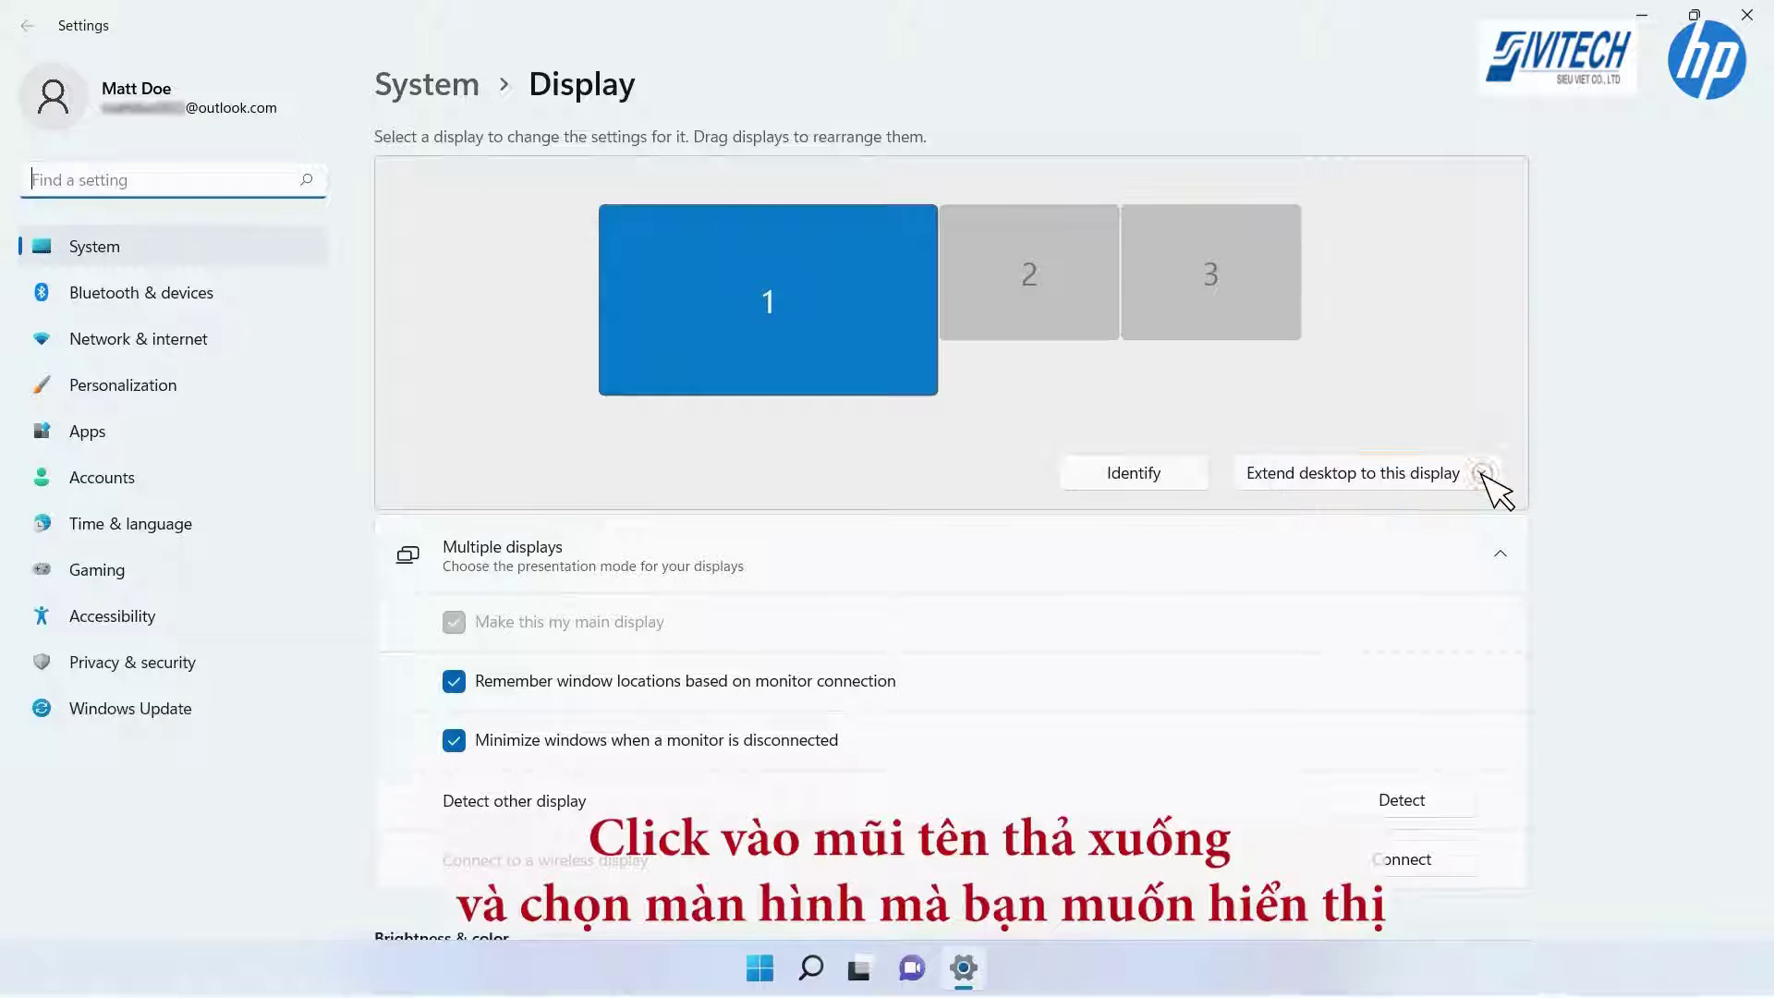
Step: Set display 1 to 'Duplicate desktop on 1 and 3' and keep the change
left_click(1486, 473)
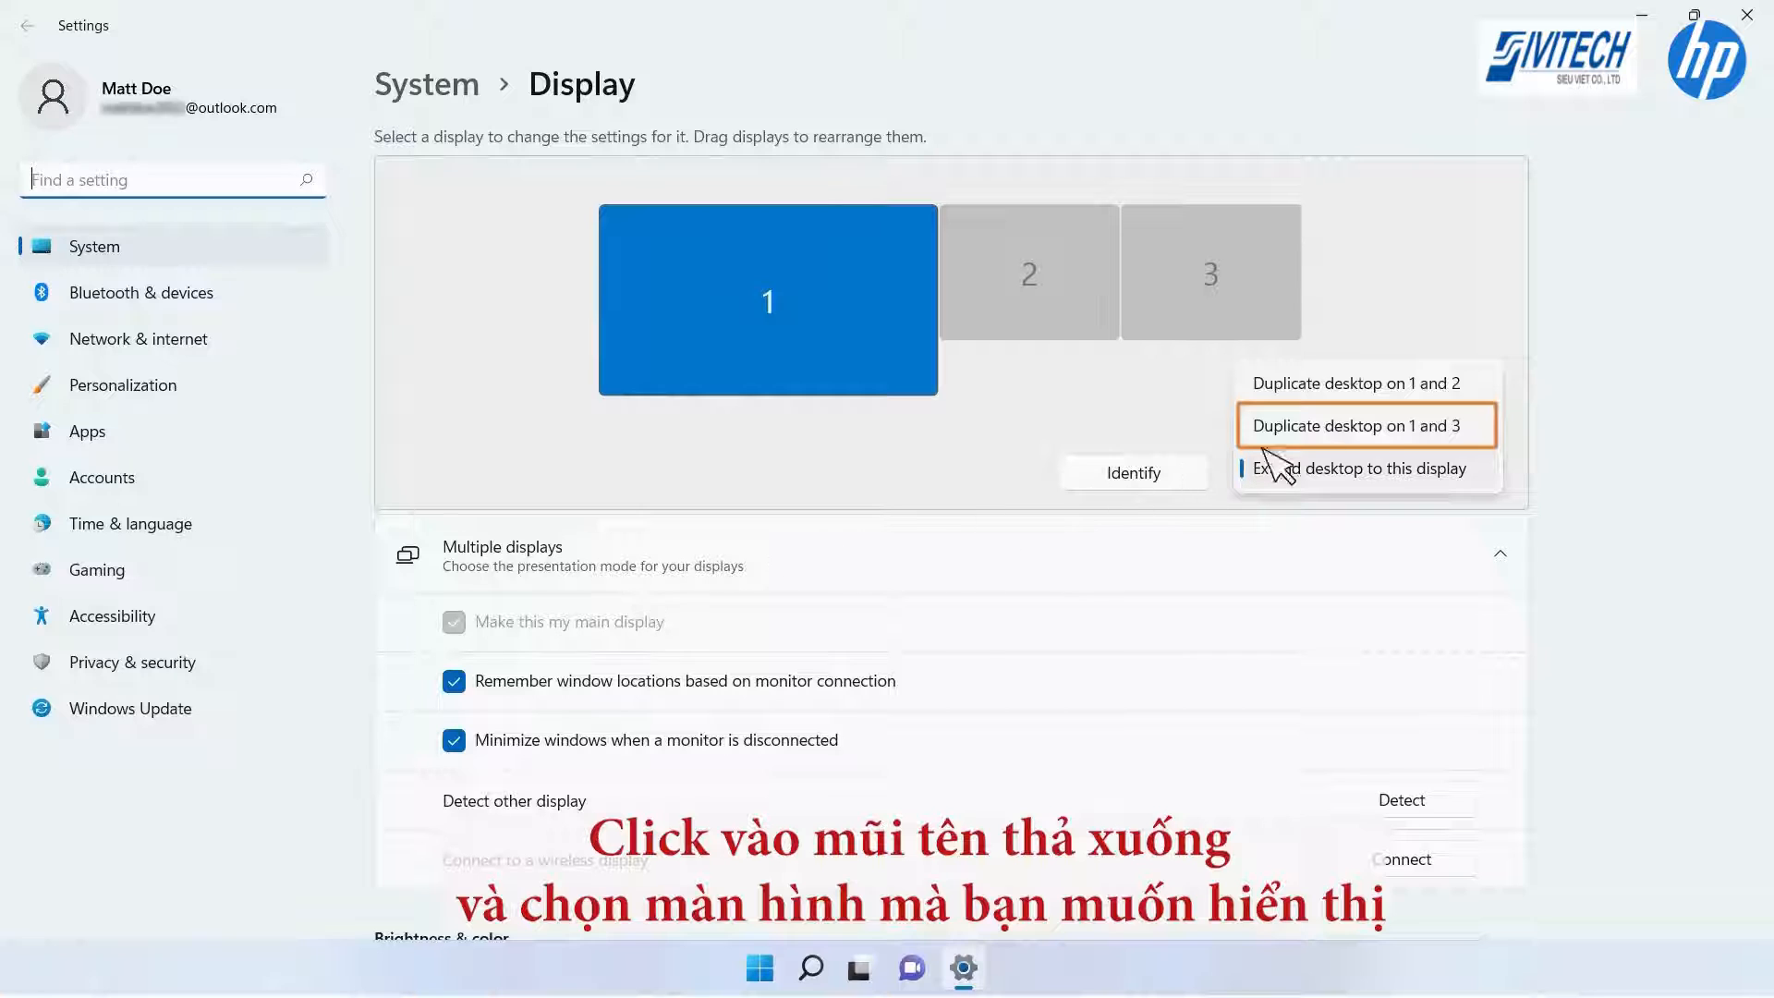
left_click(1367, 425)
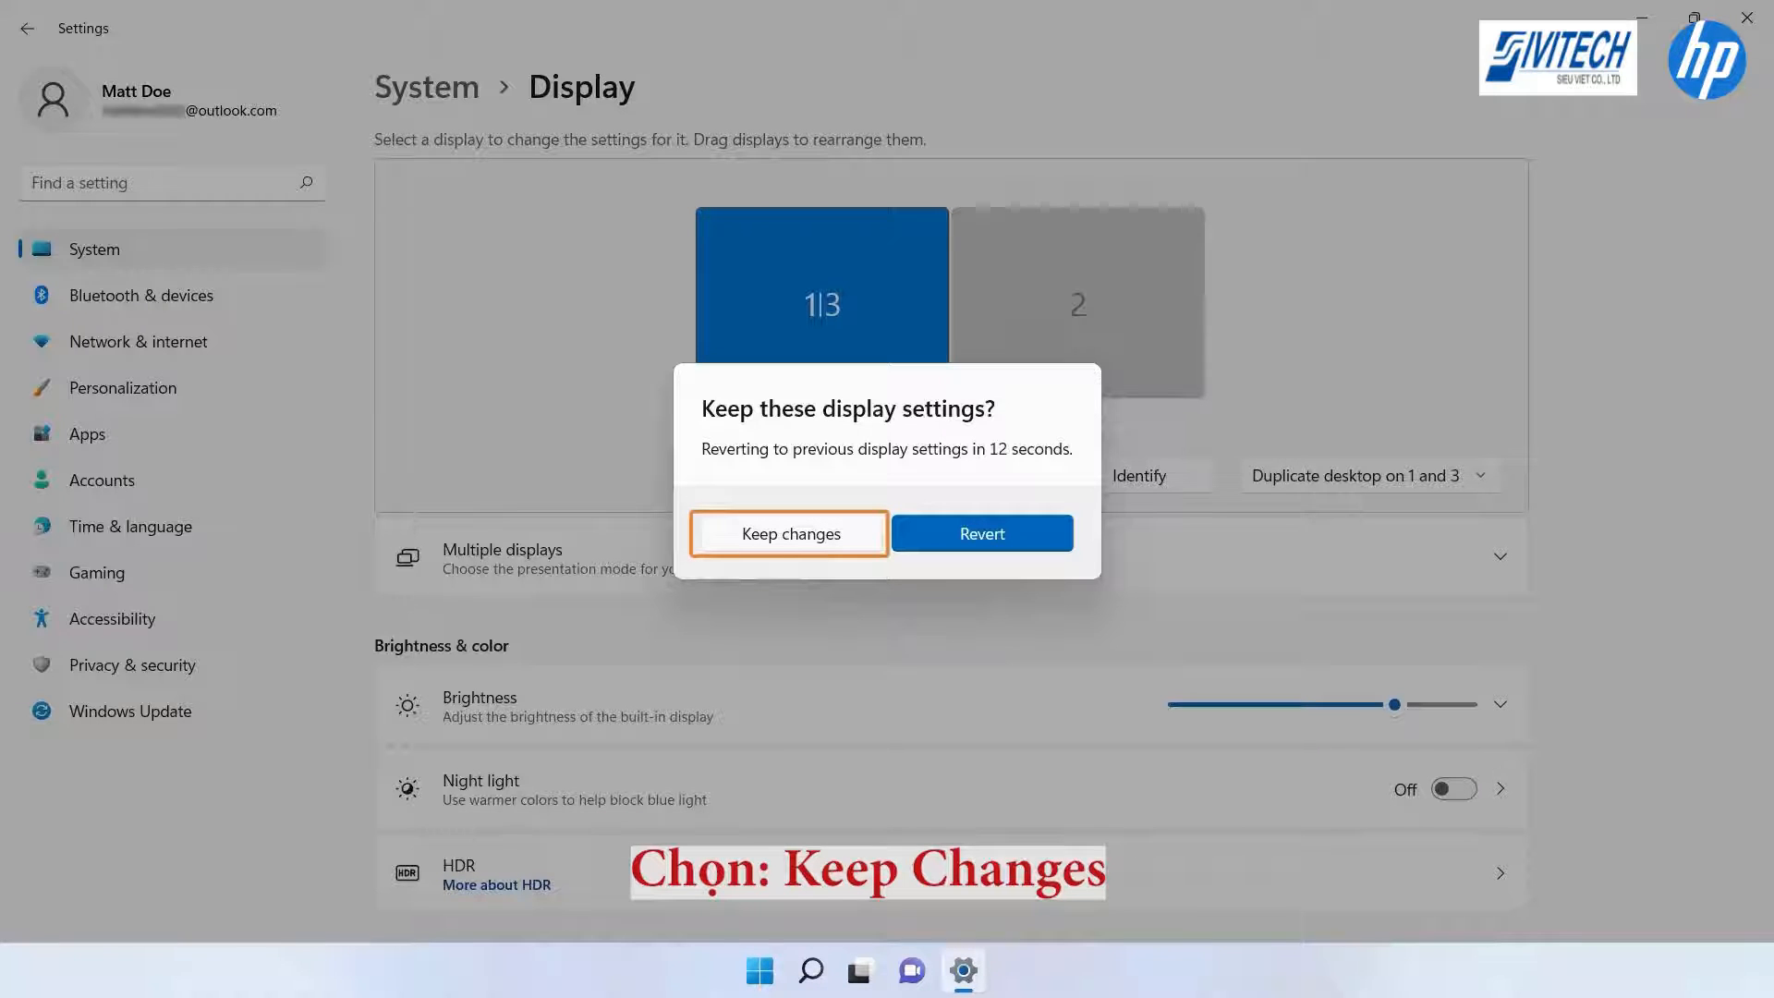
mouse_move(932, 525)
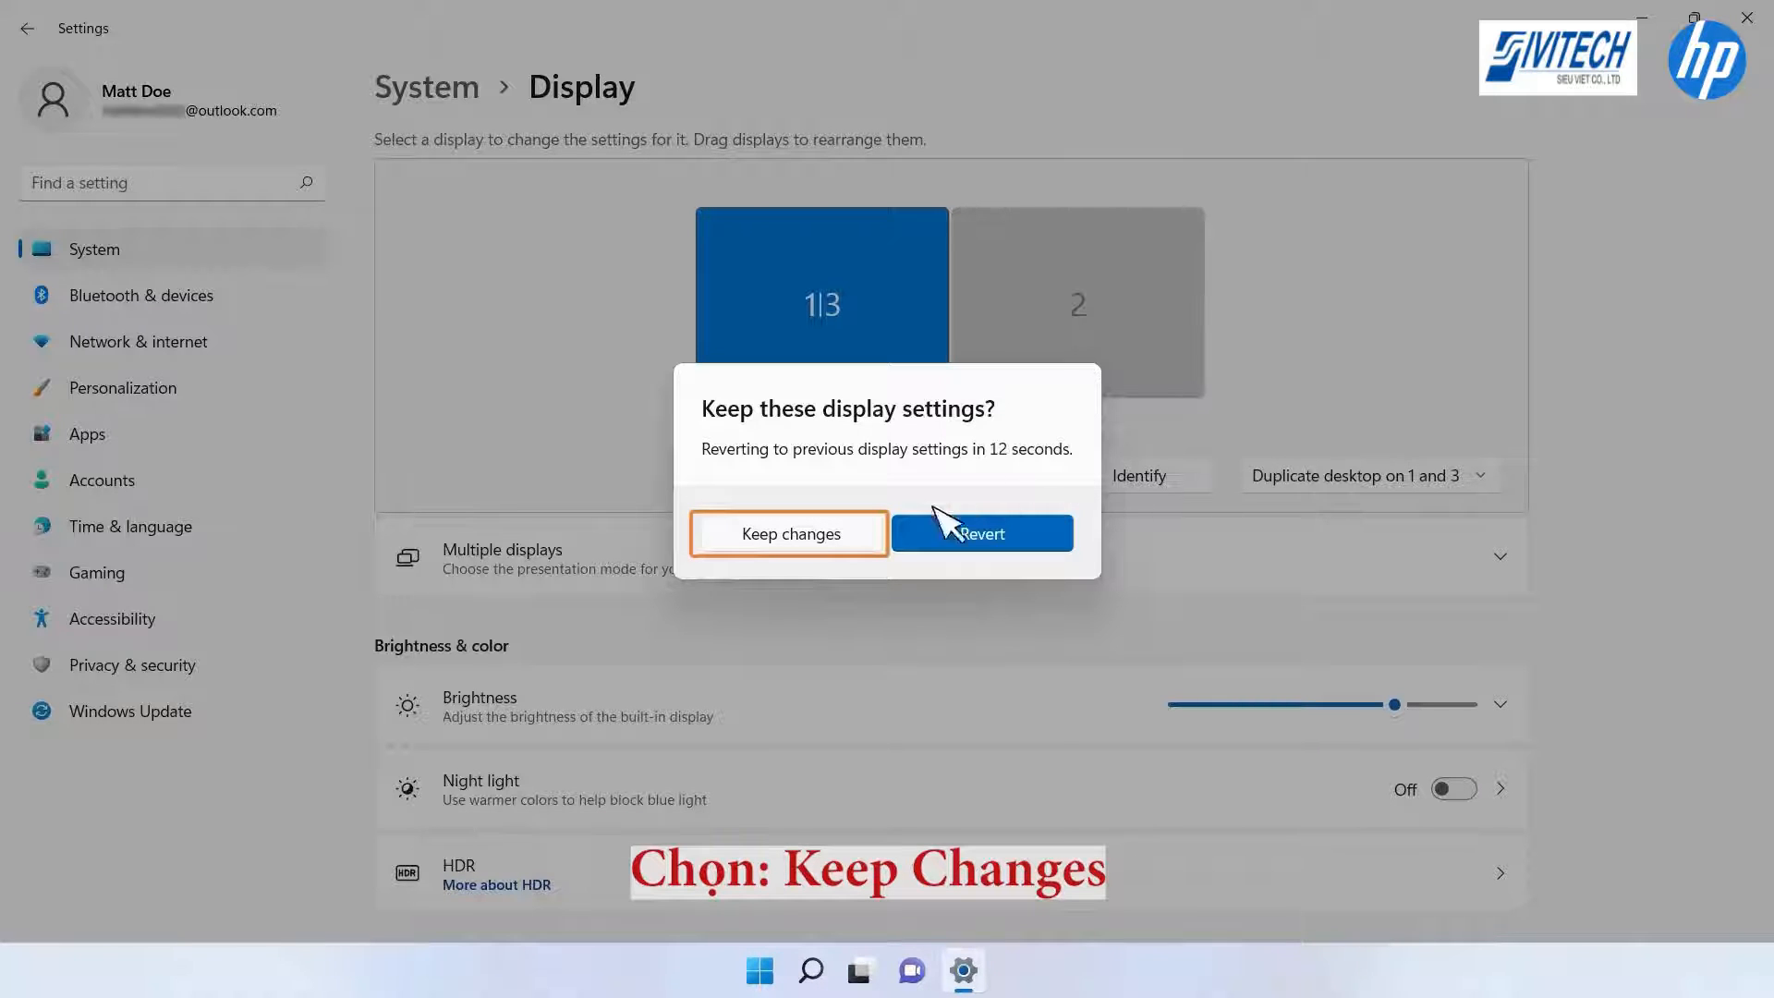
left_click(787, 532)
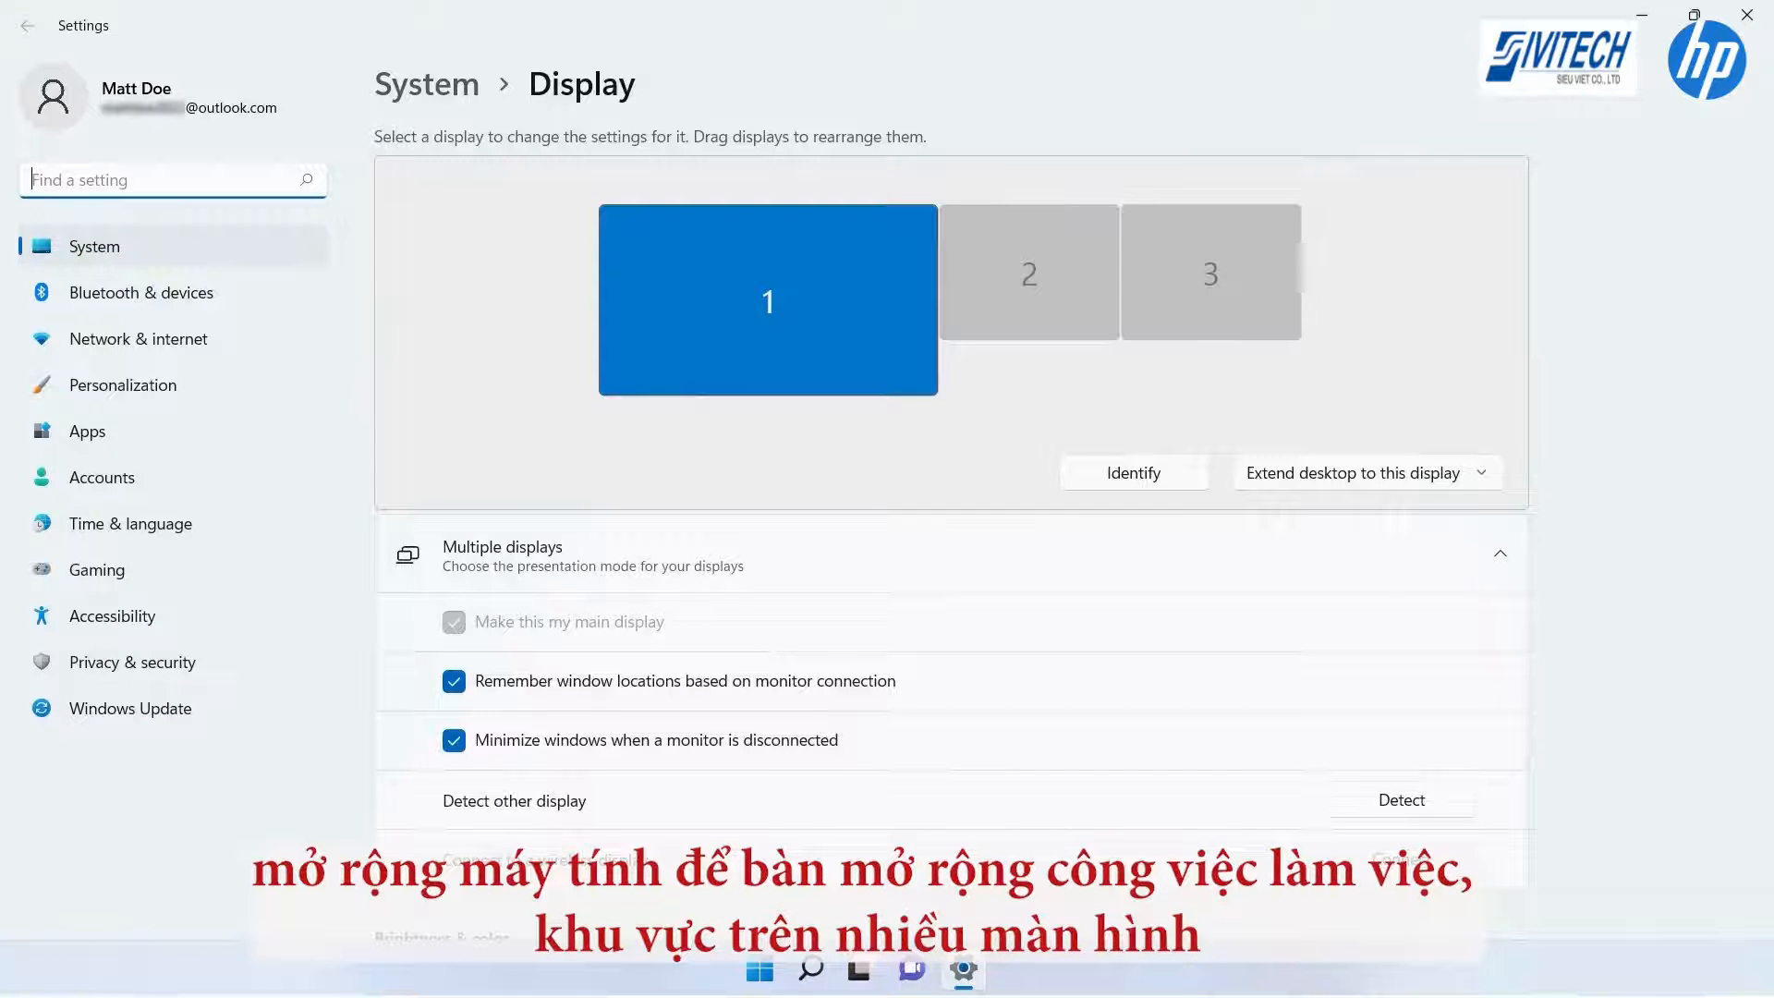
Step: Select display 2 and set it to 'Extend desktop to this display'
left_click(1030, 273)
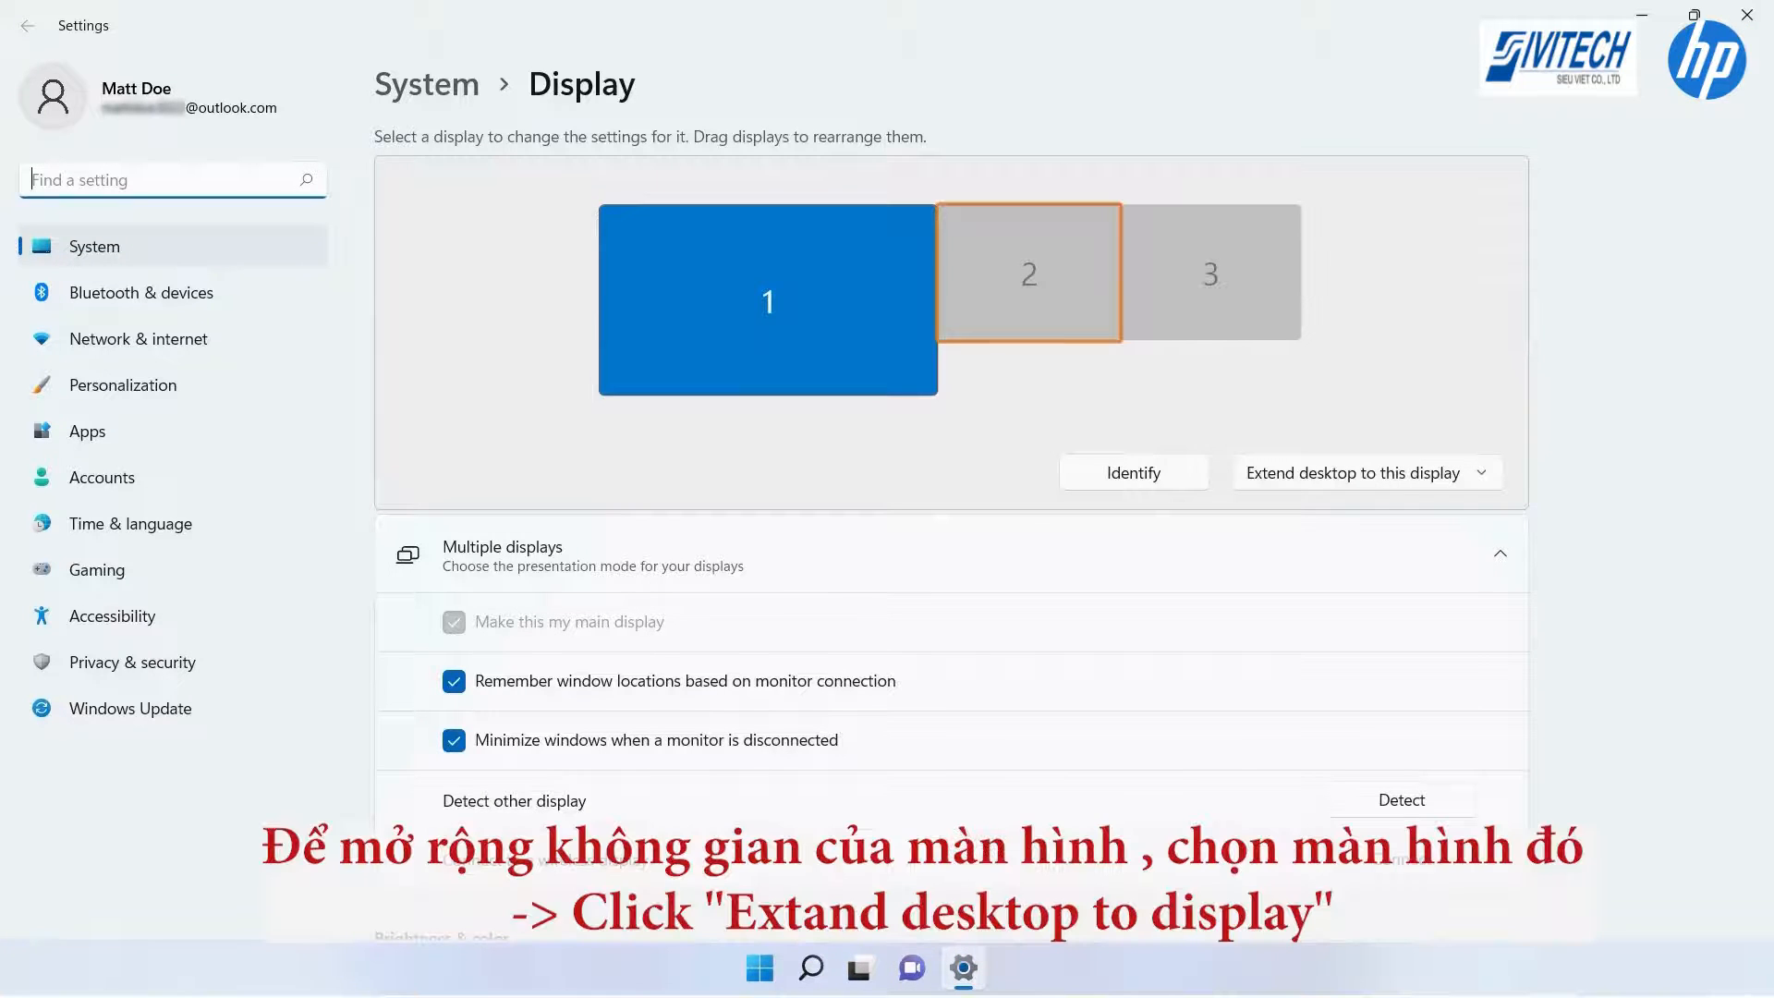
mouse_move(1151, 340)
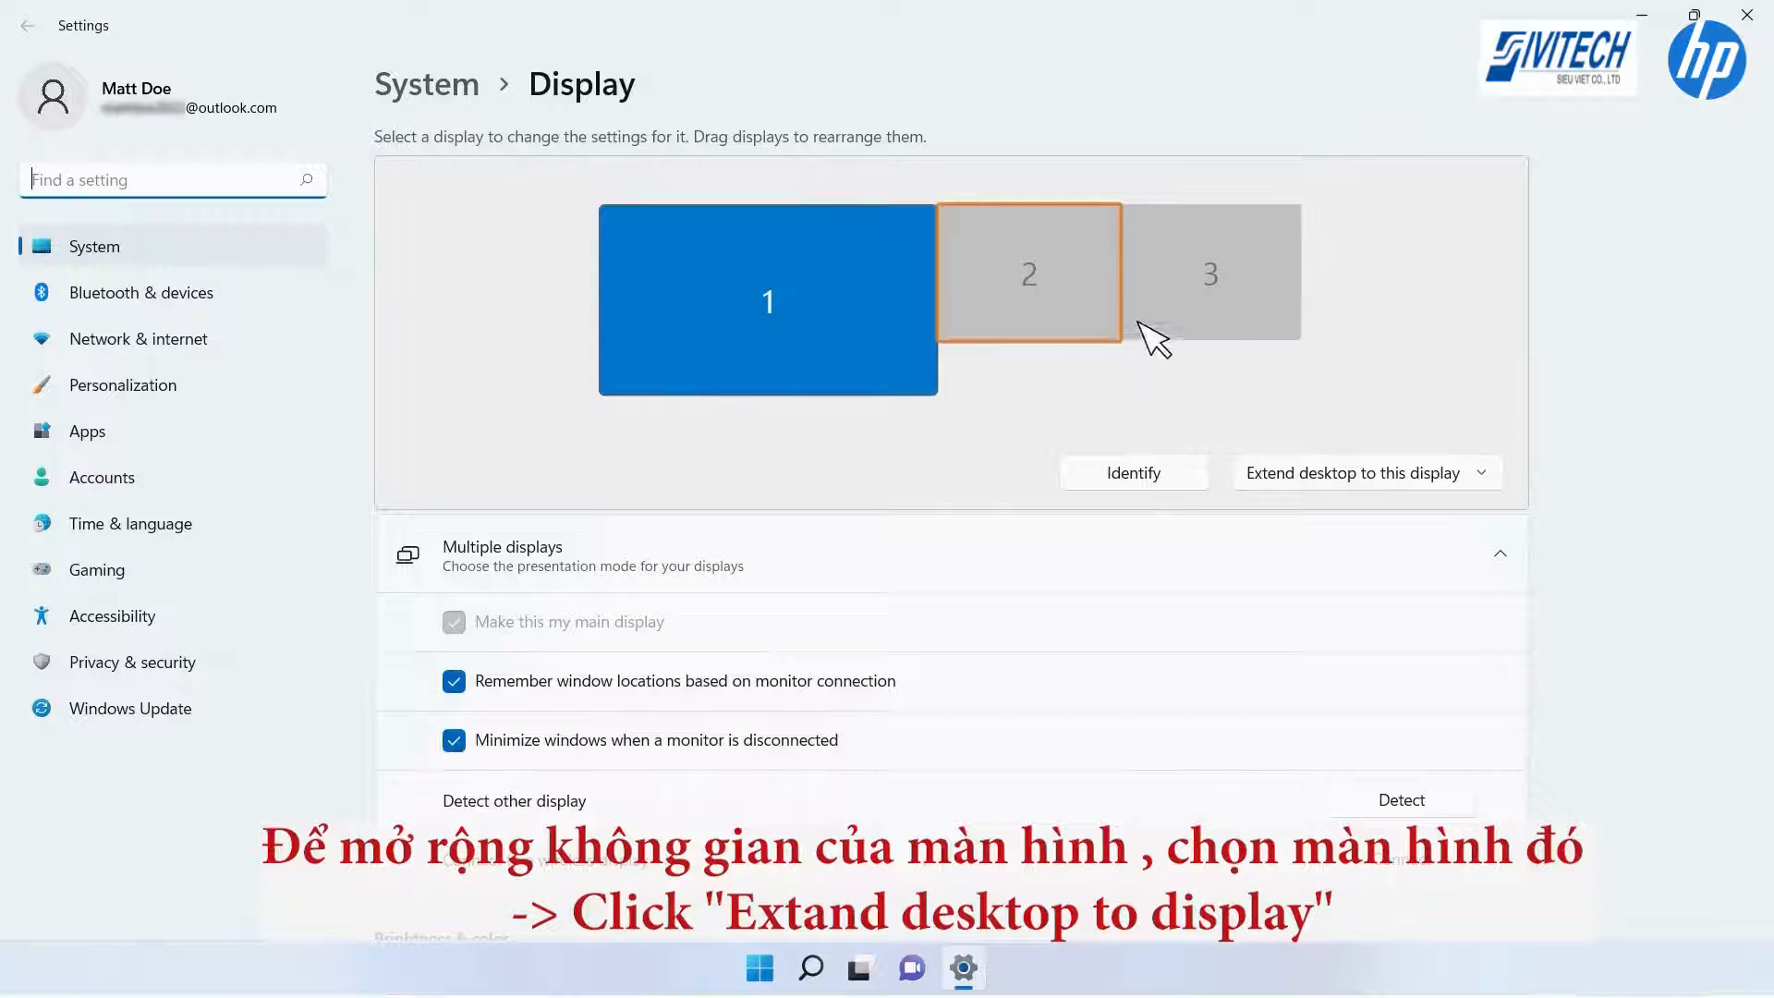
left_click(1355, 473)
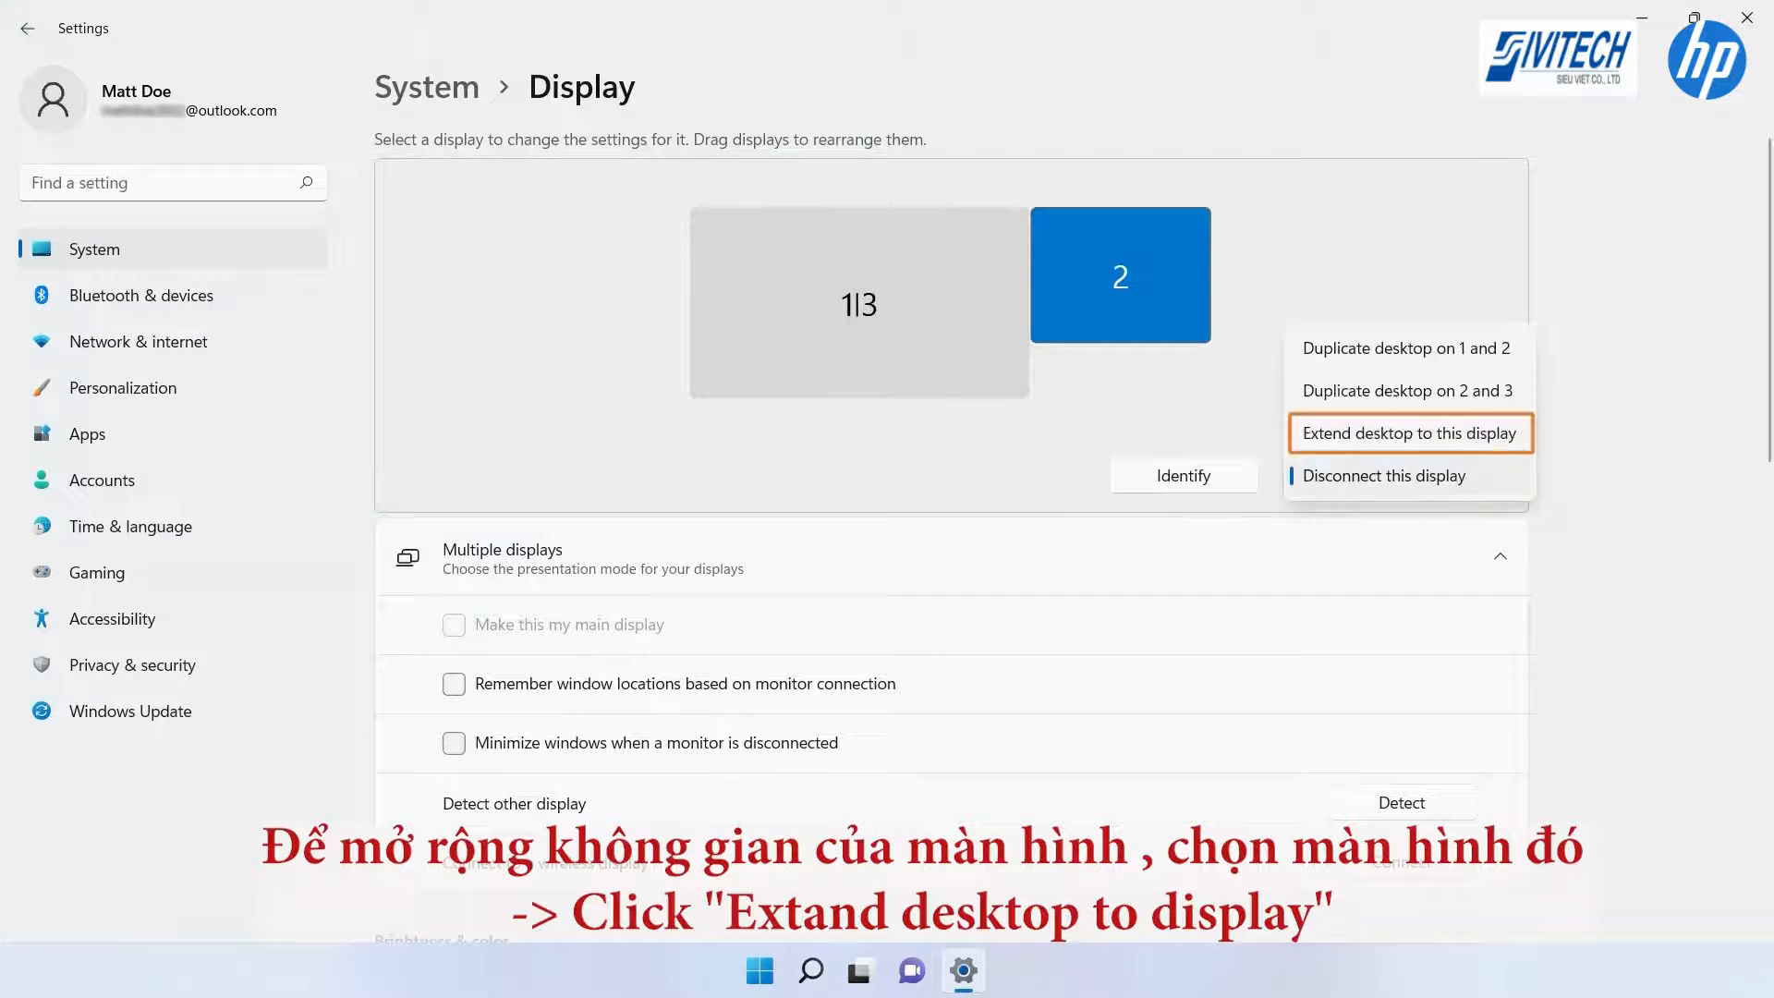
mouse_move(1382, 443)
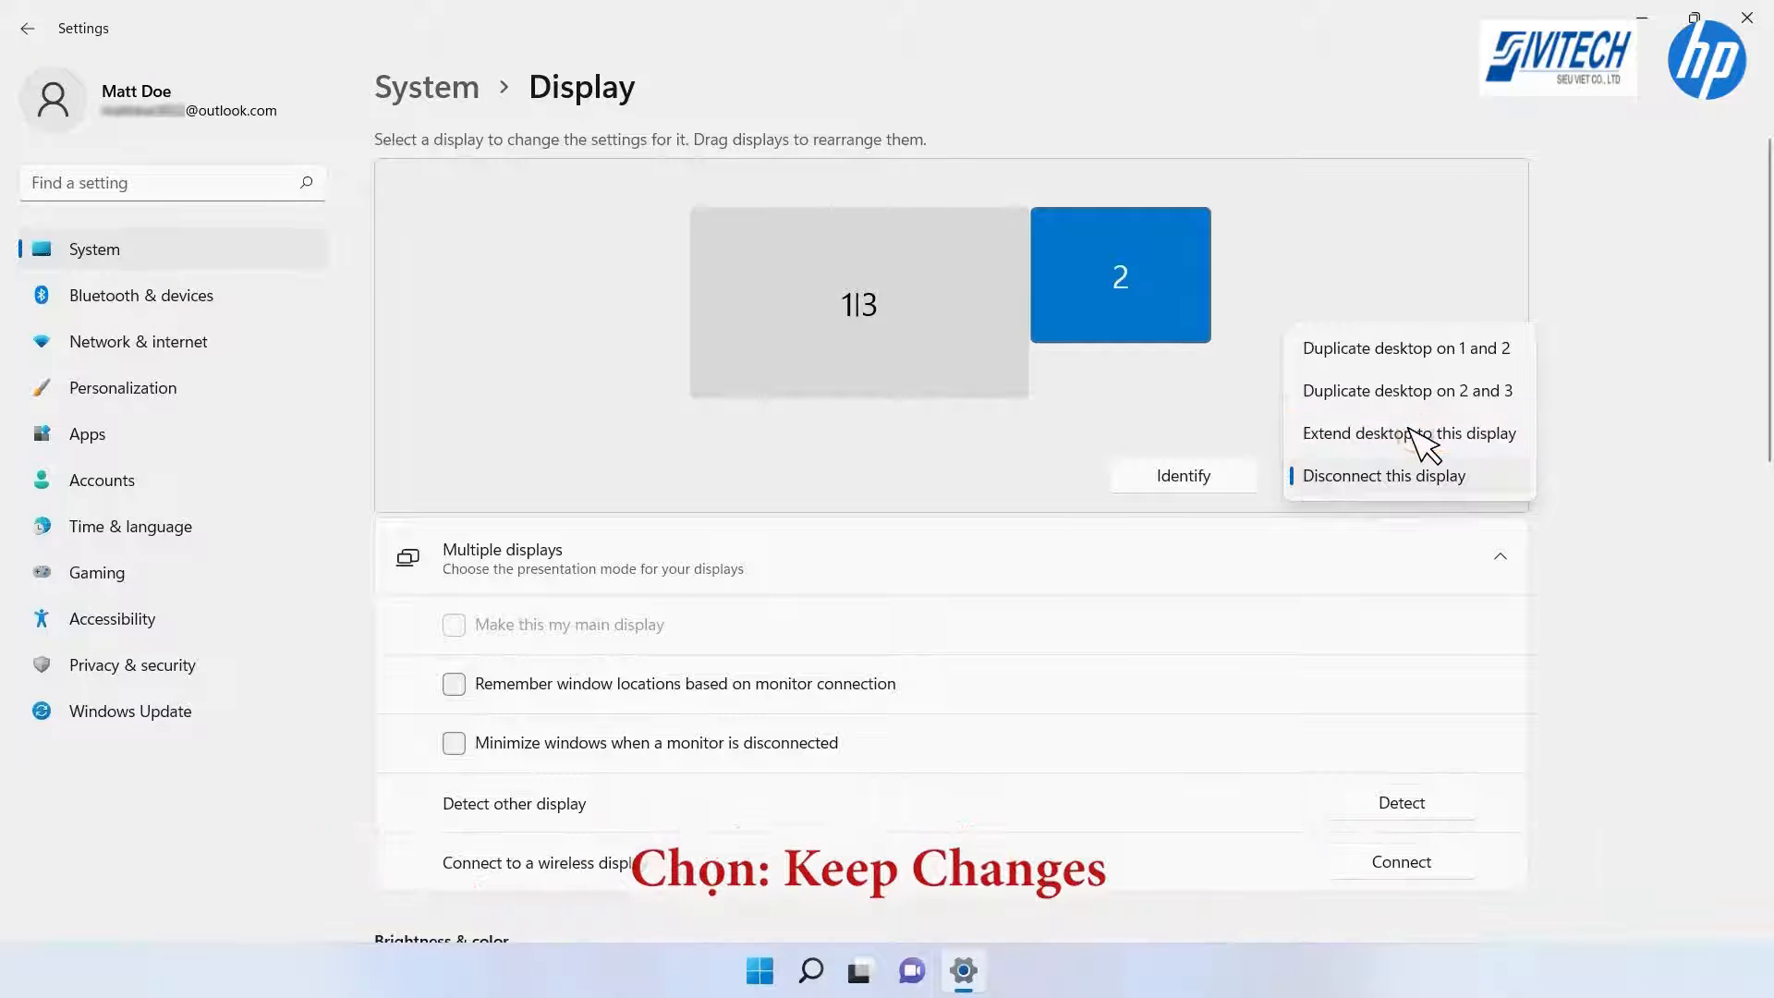
left_click(1408, 433)
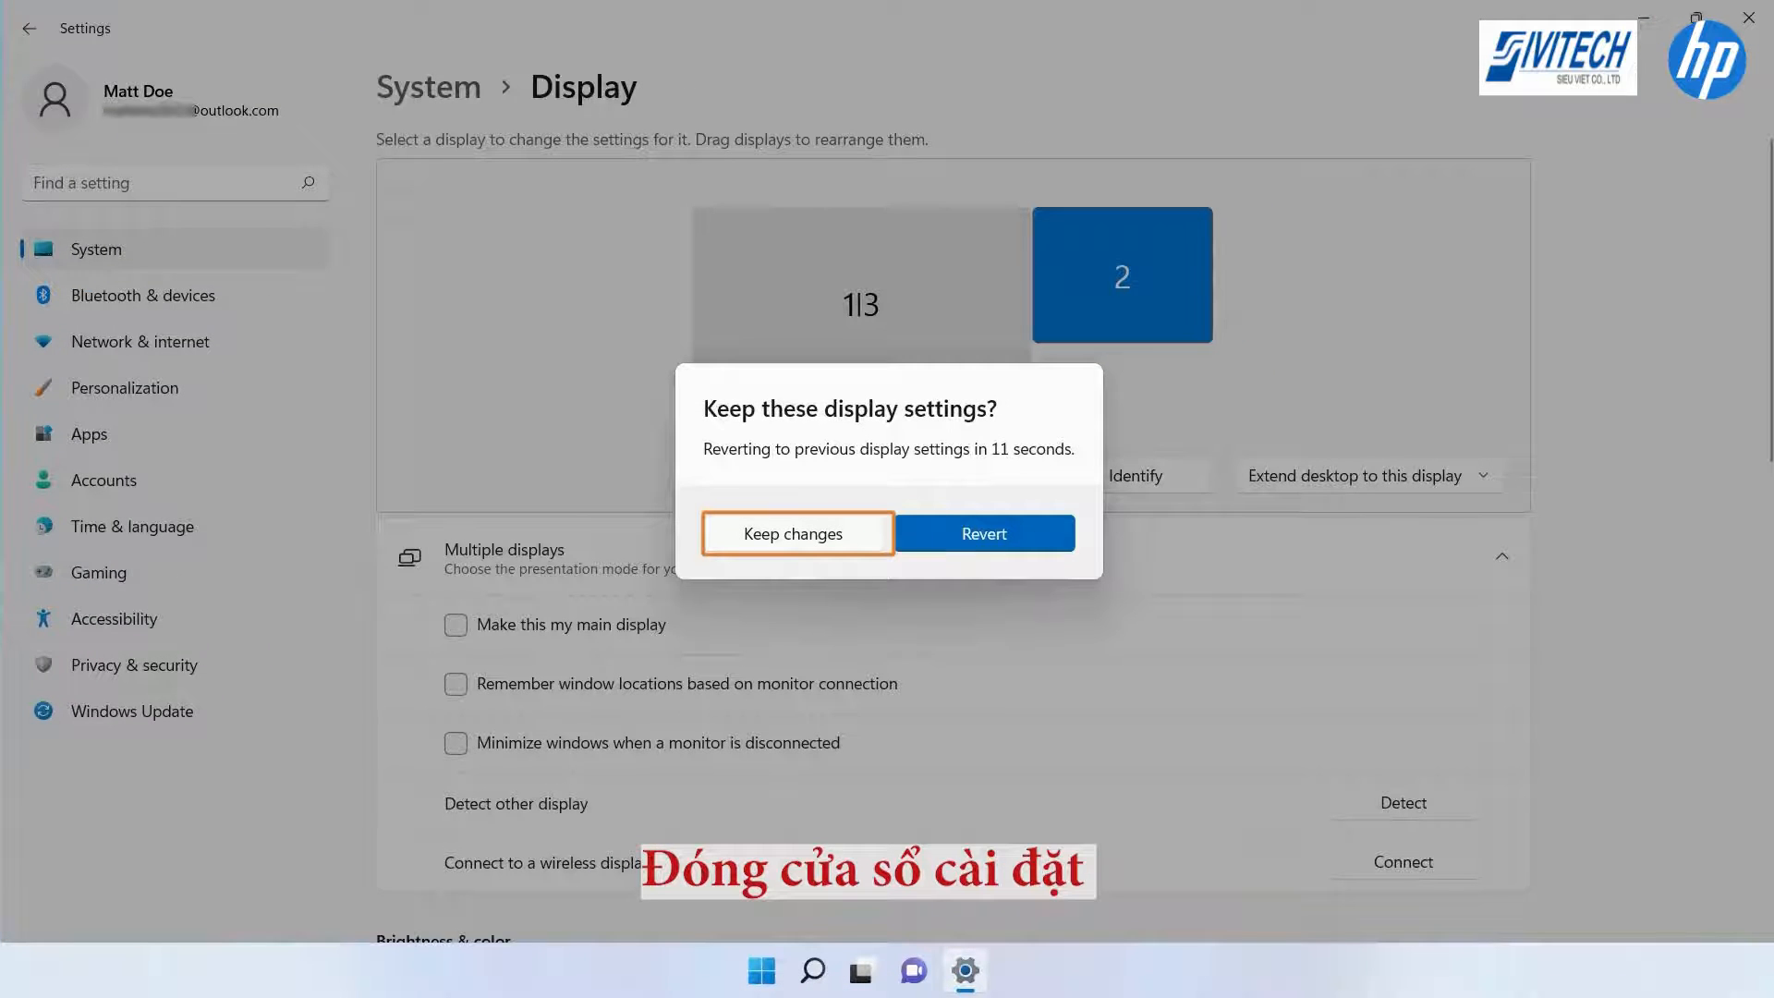
Step: Keep the extend change for display 2 and select the duplicated 1|3 display
left_click(794, 533)
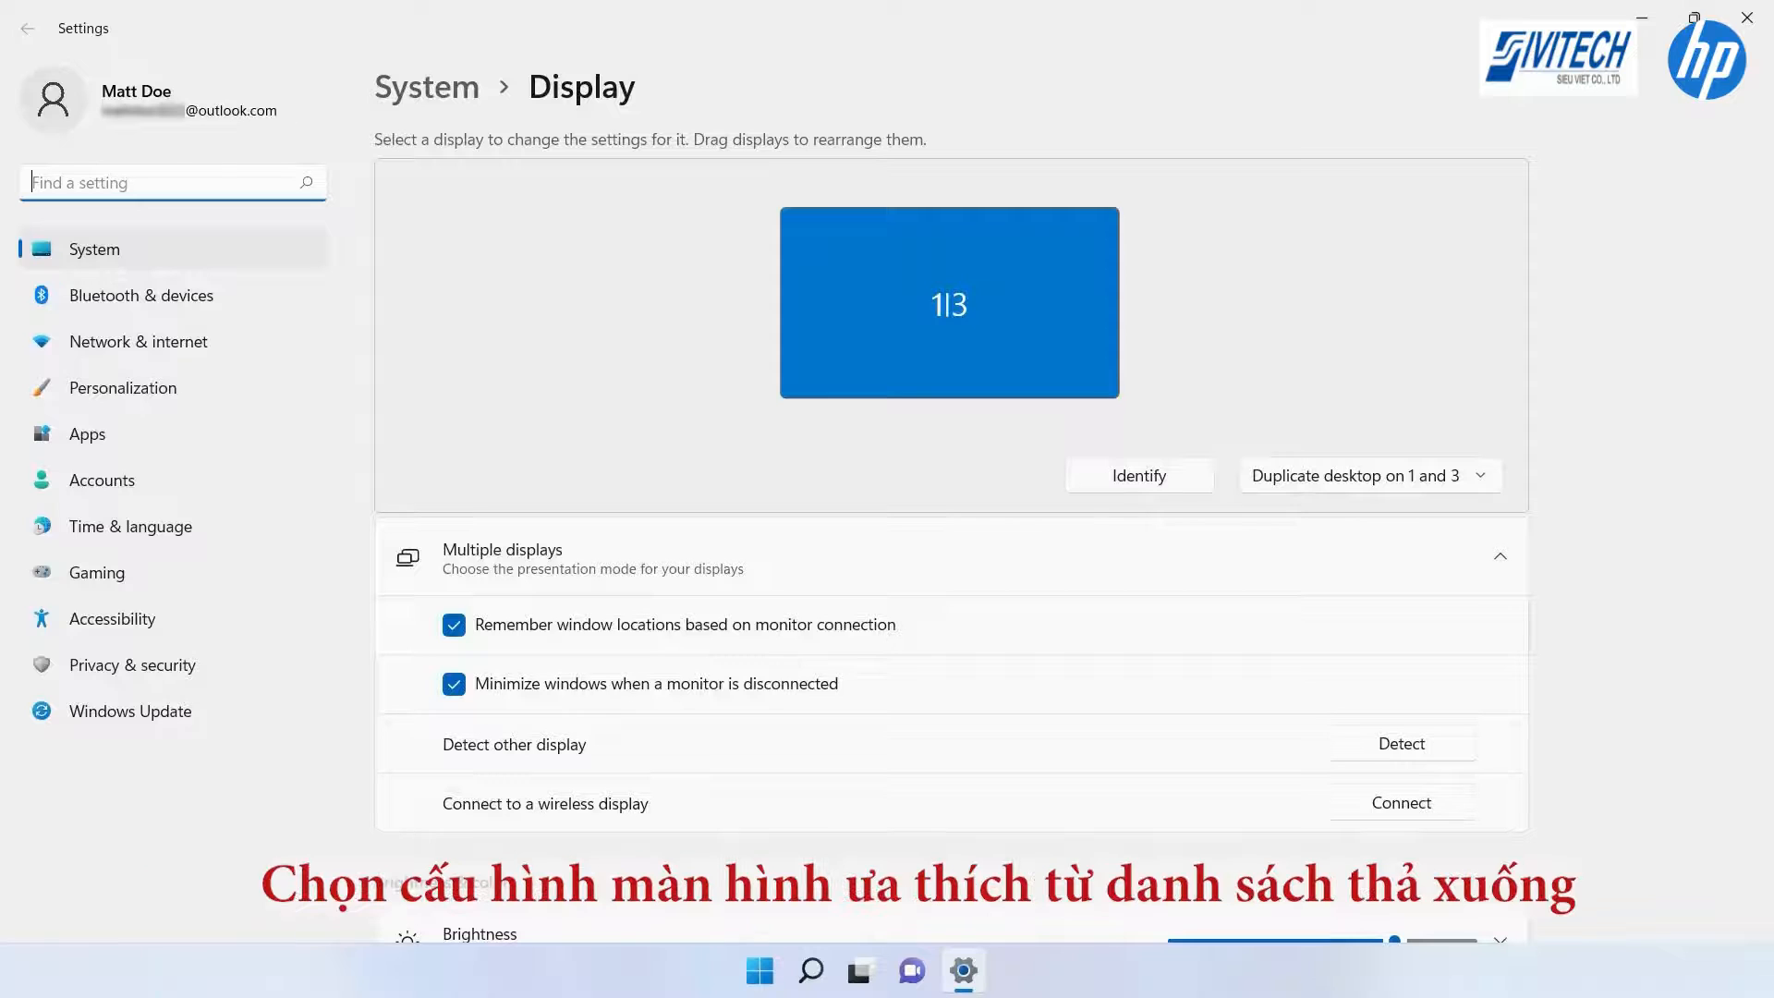
left_click(948, 306)
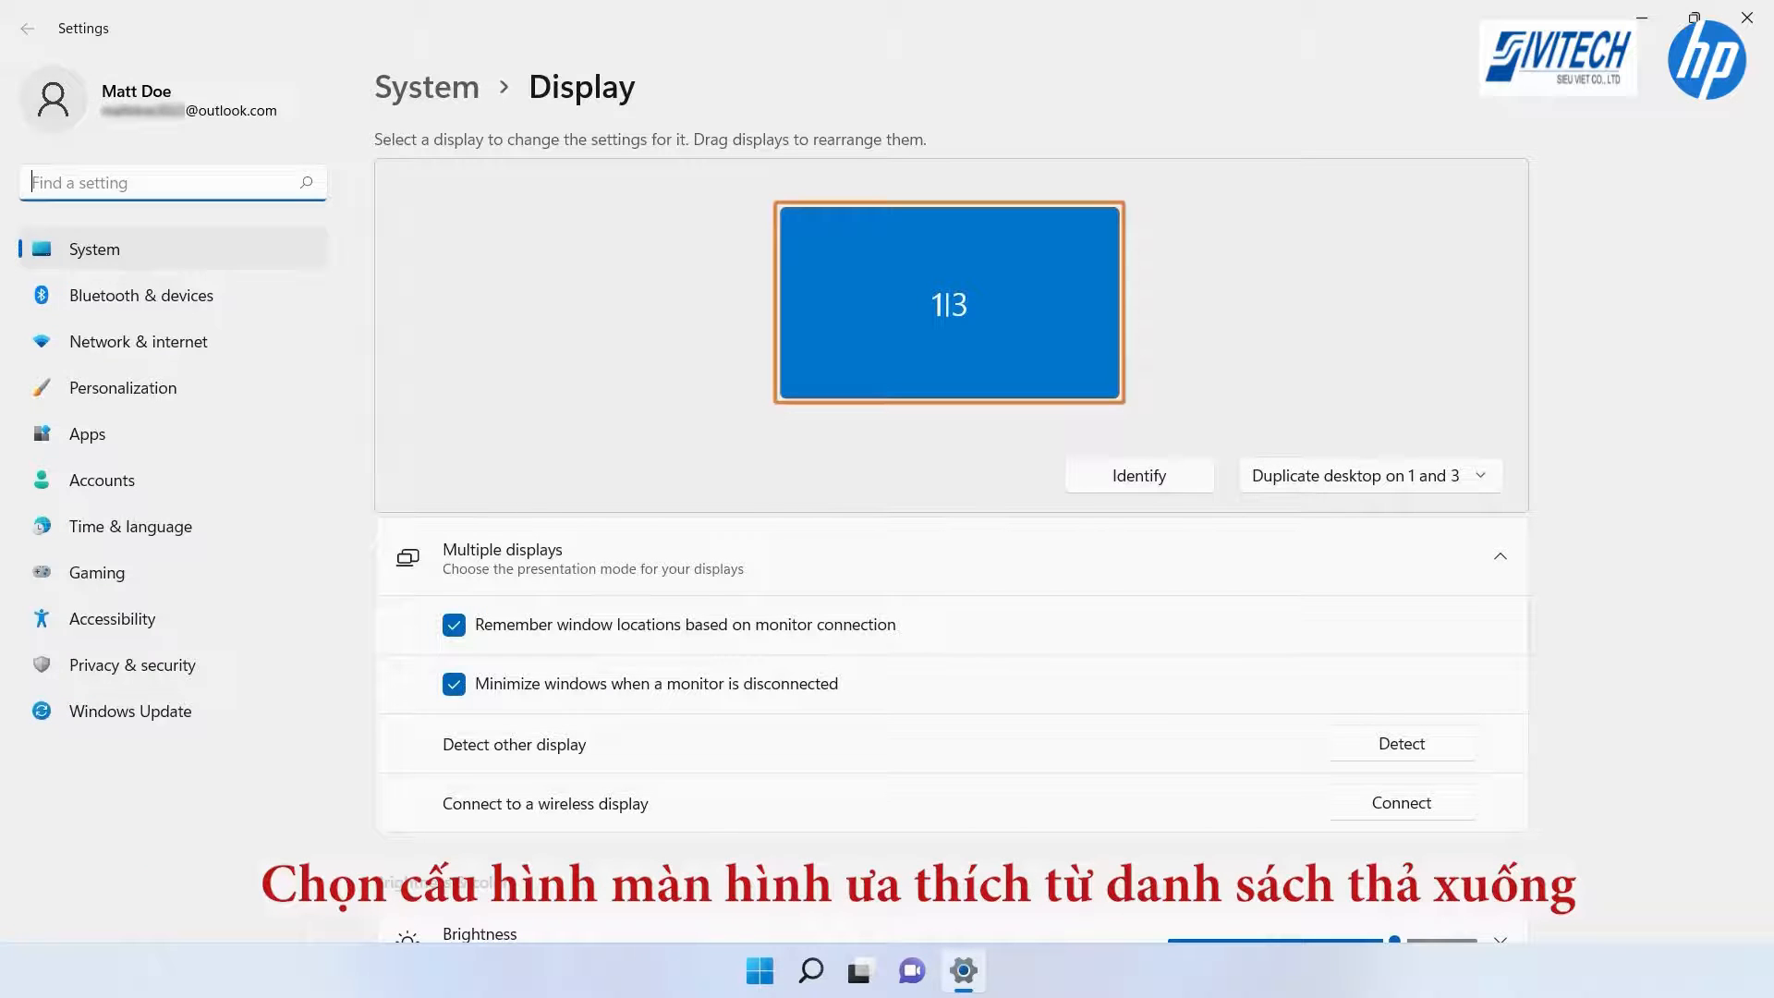